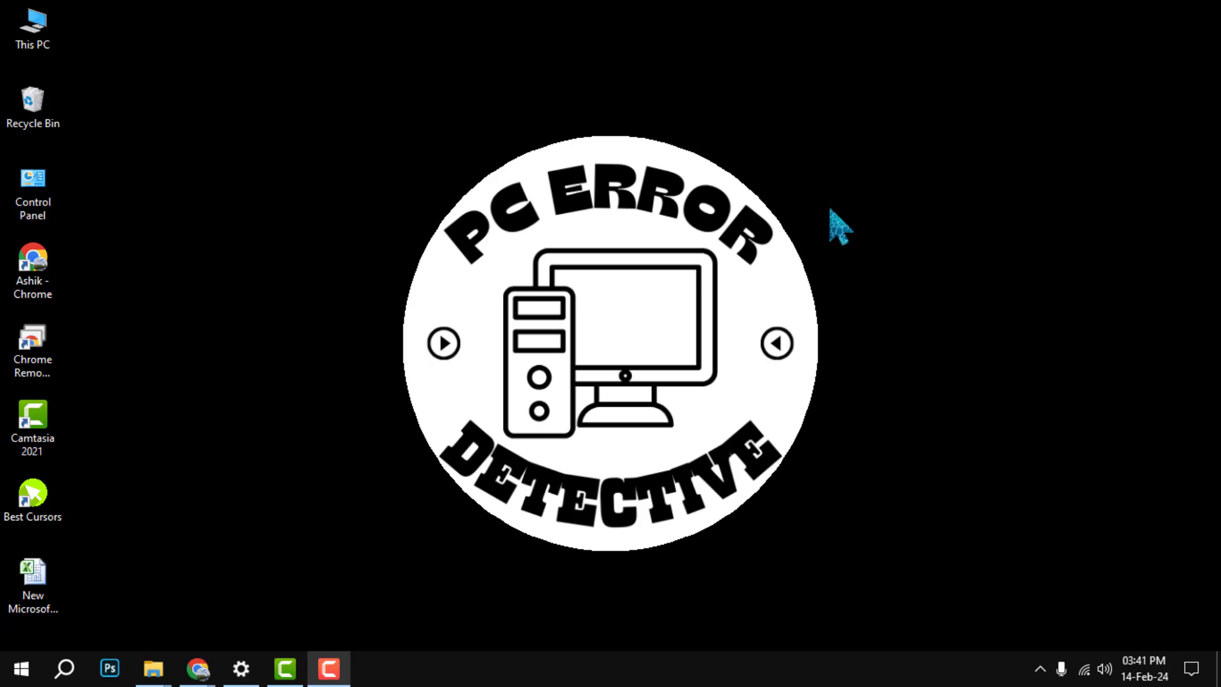
Reach the Bookmark manager through Chrome's three-dot menu and Bookmarks and lists
left_click(197, 668)
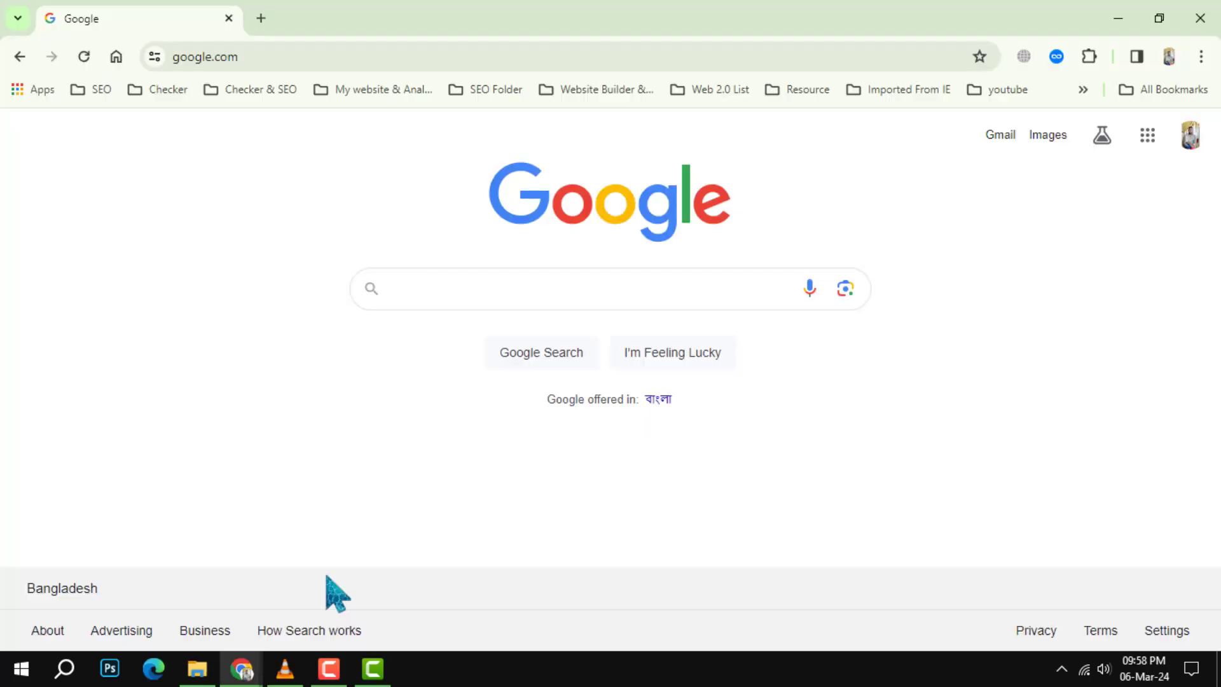
mouse_move(804, 512)
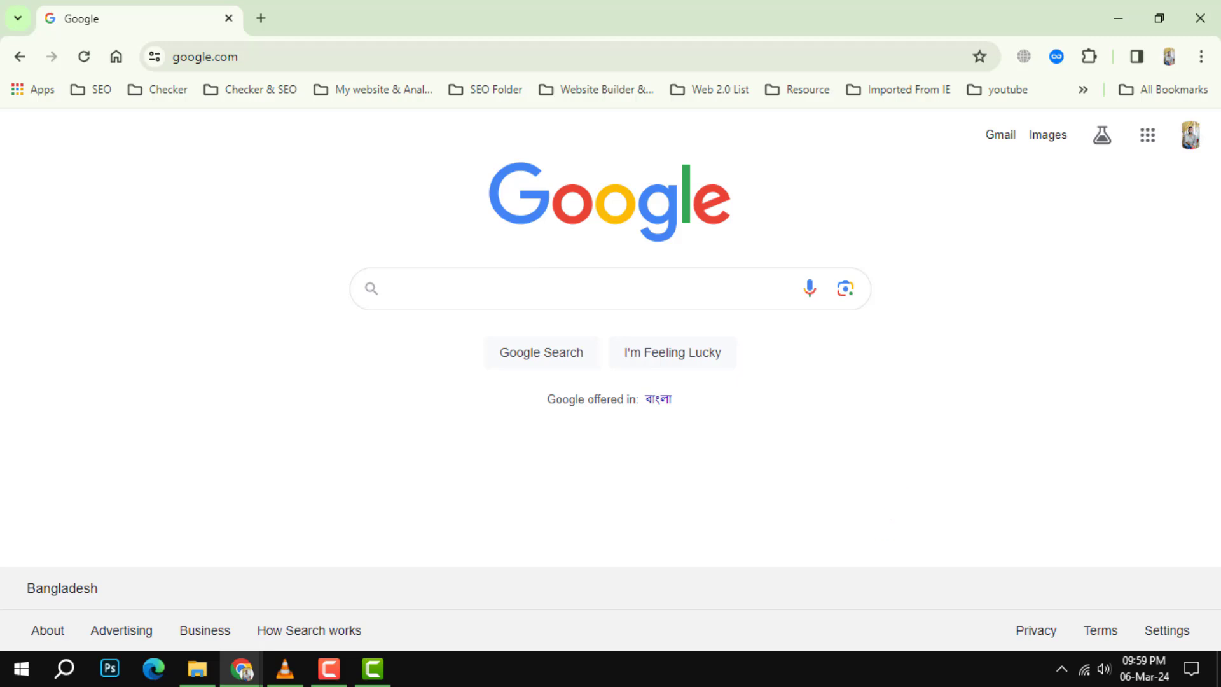
left_click(1200, 55)
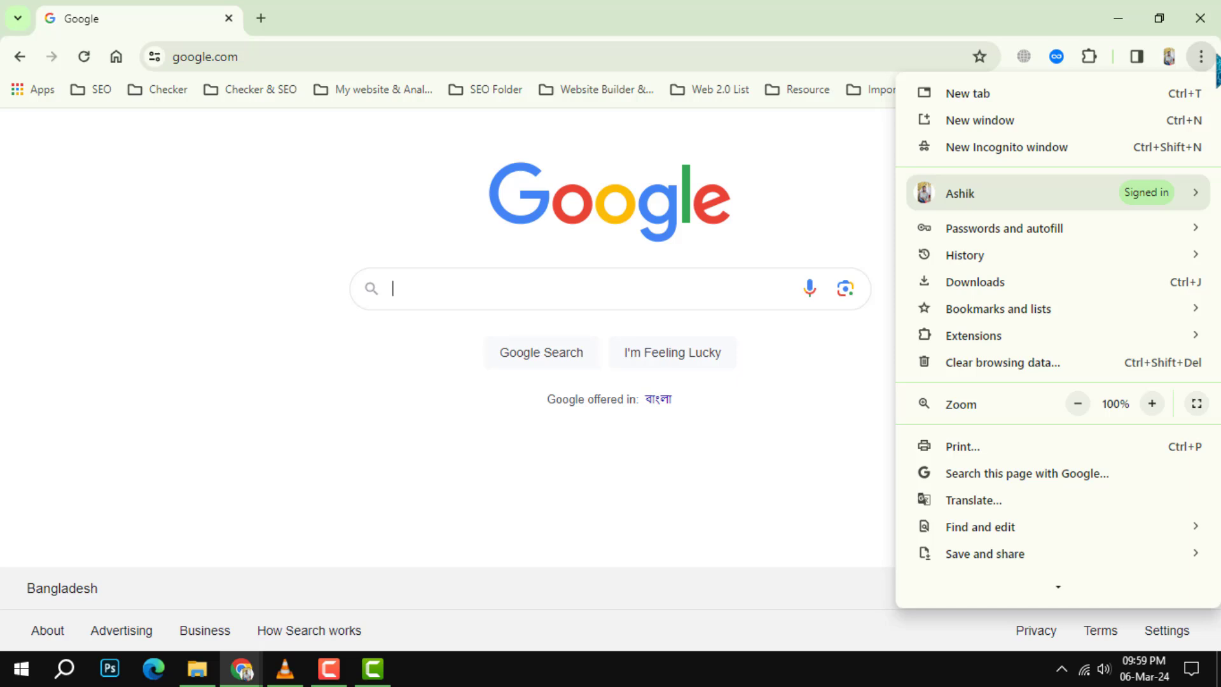
mouse_move(1029, 33)
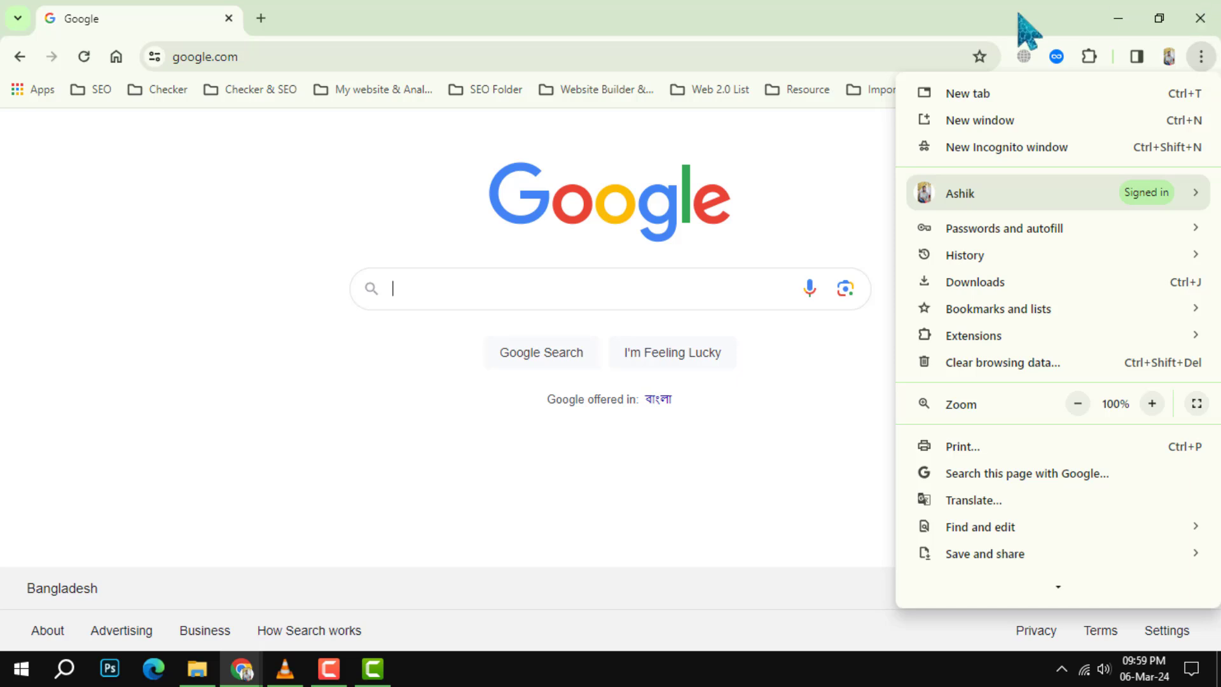
left_click(1005, 308)
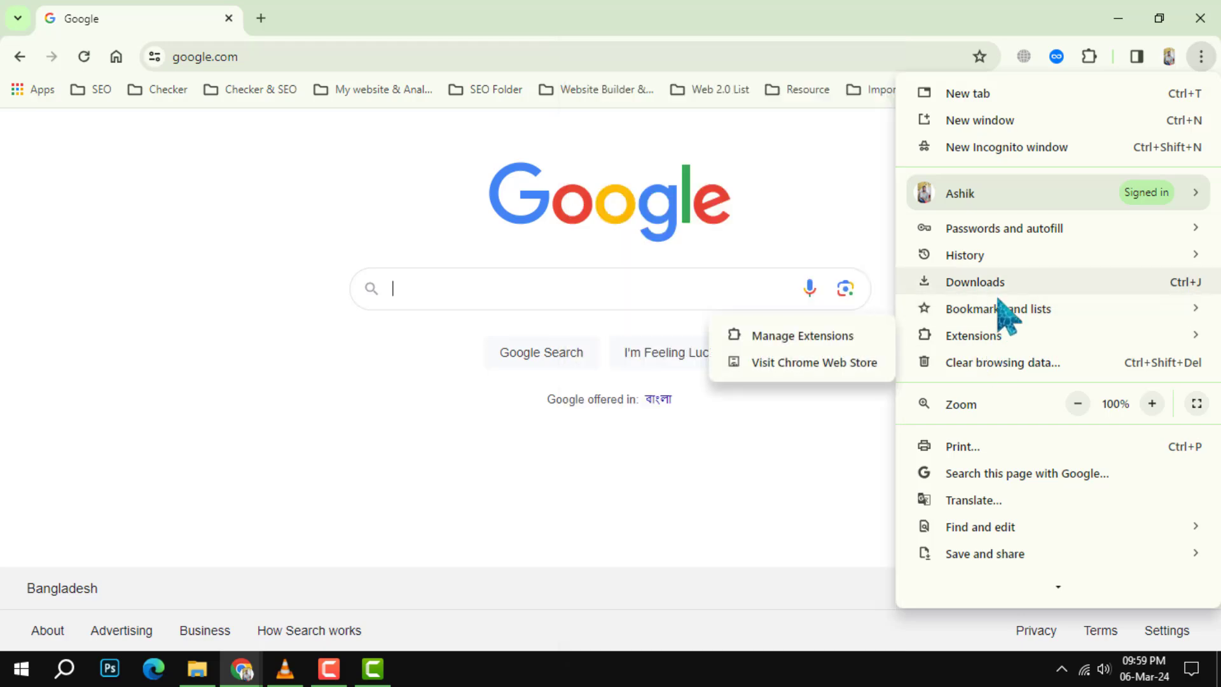
left_click(1000, 308)
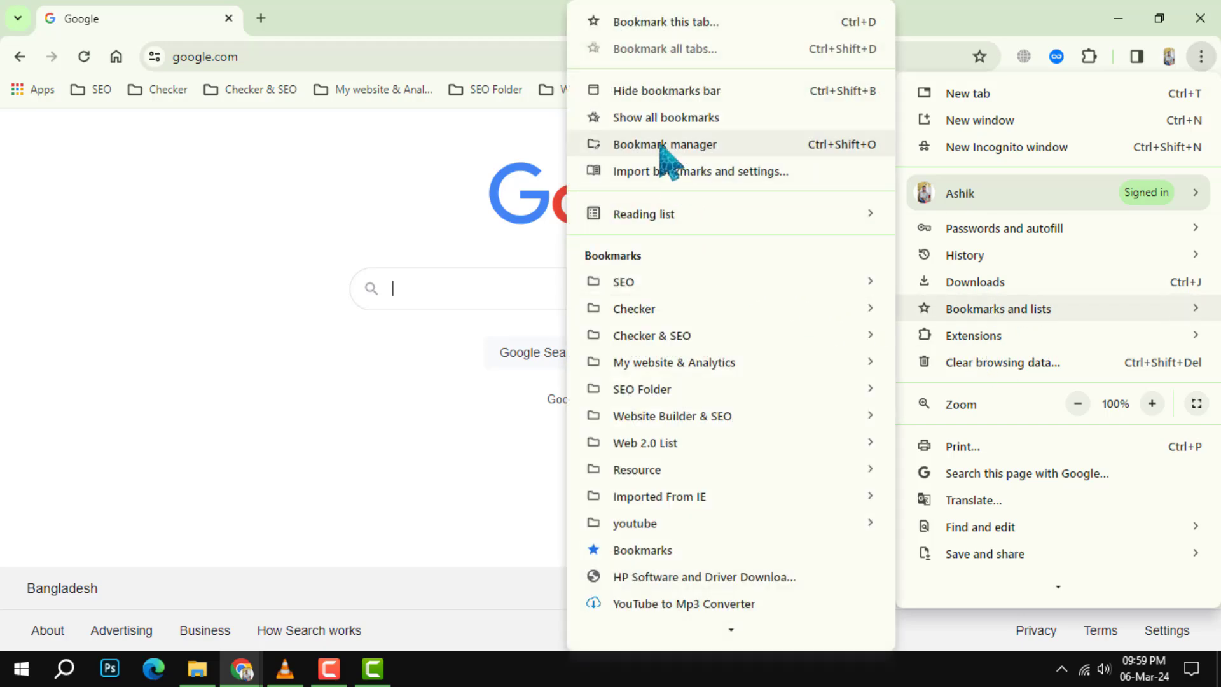
left_click(666, 144)
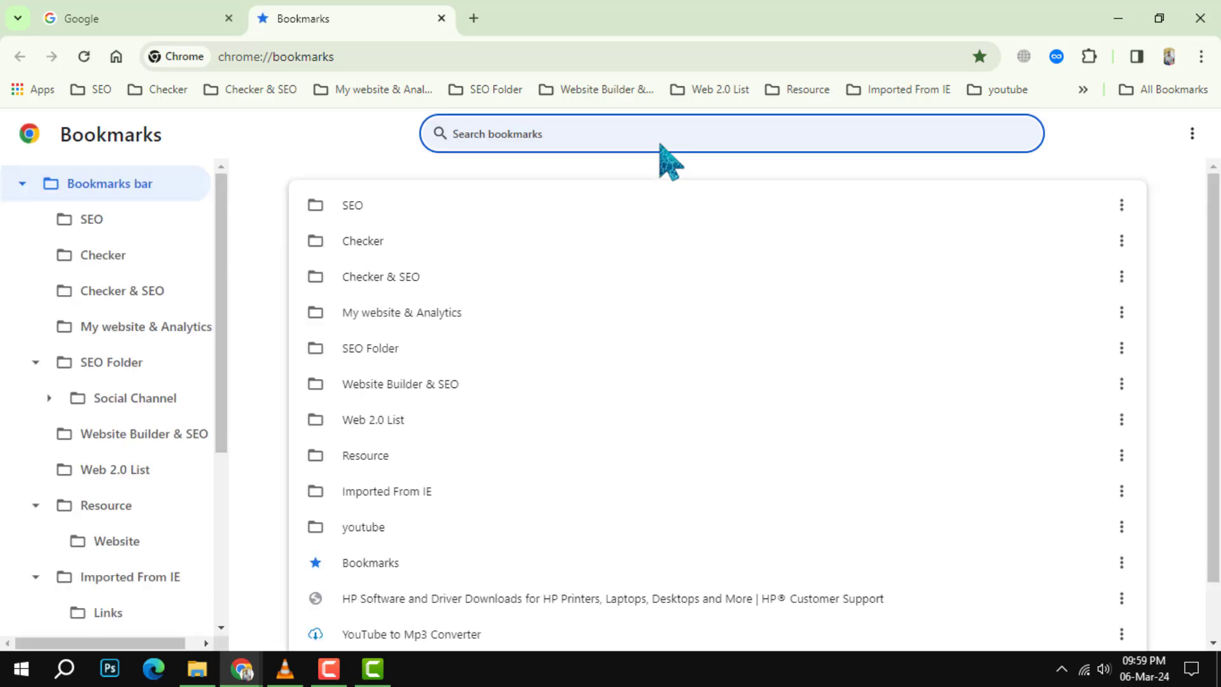
Delete the 'youtube' bookmark folder, then Undo so it reappears in the list
left_click(701, 133)
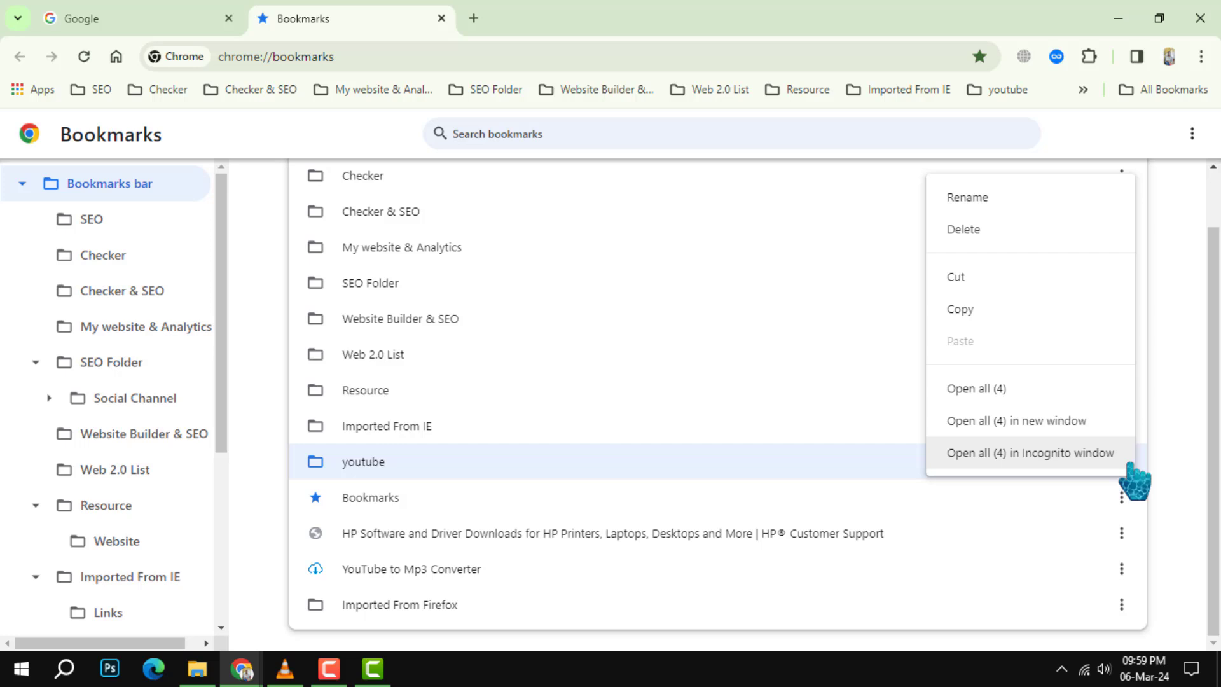
left_click(963, 229)
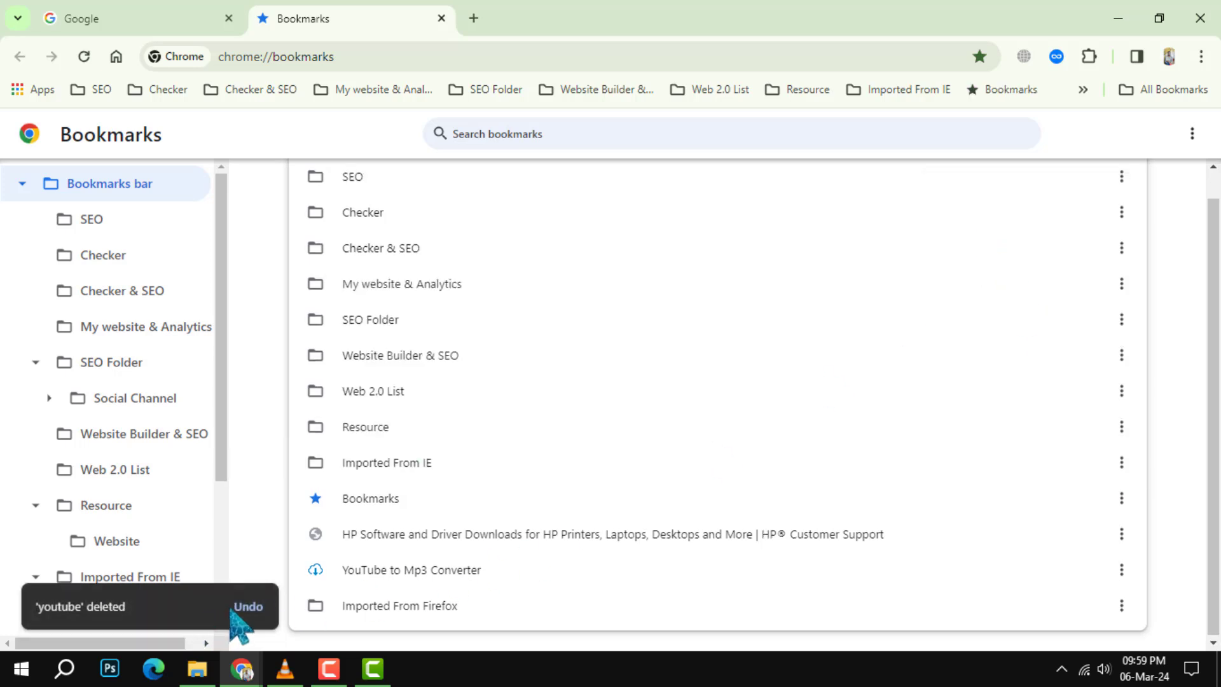
left_click(248, 606)
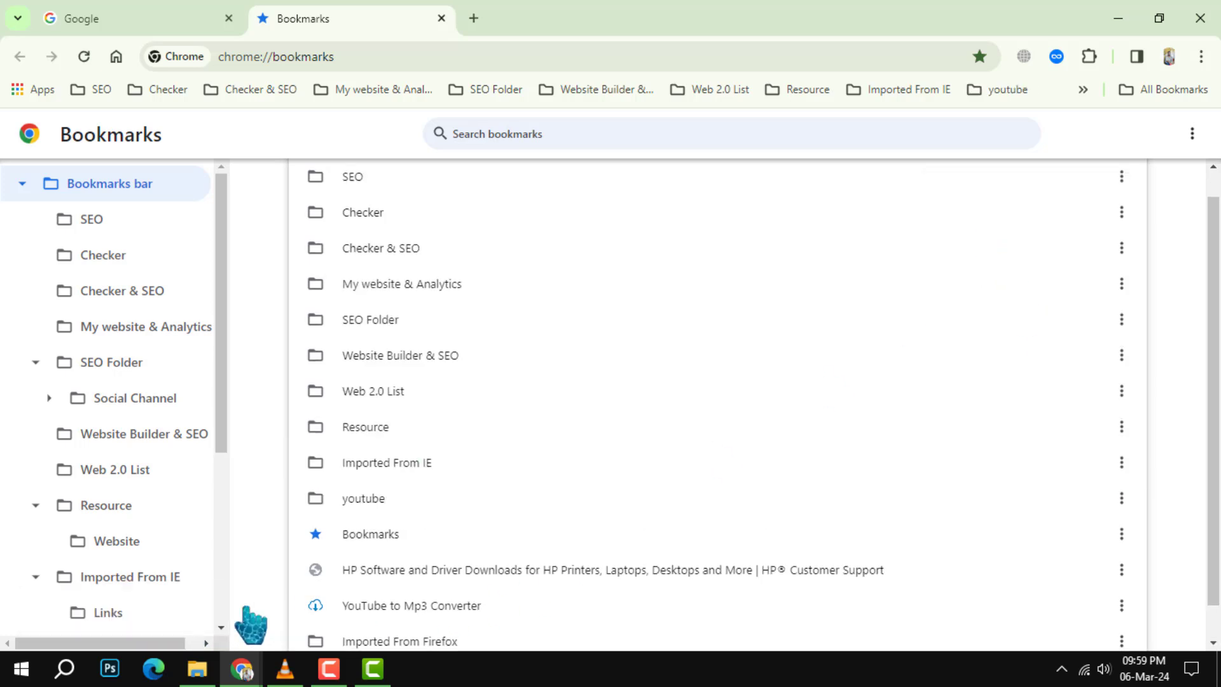
Delete the 'YouTube to Mp3 Converter' bookmark, then Undo so it returns to the list
scroll("down", 3)
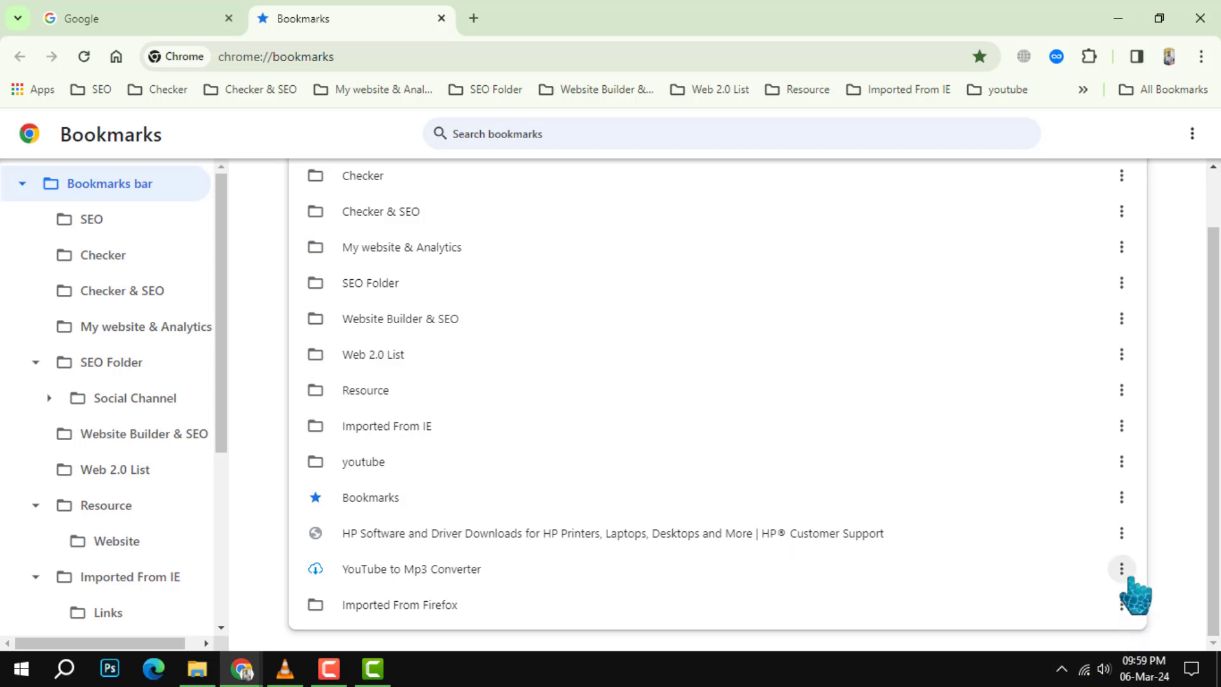
left_click(1120, 569)
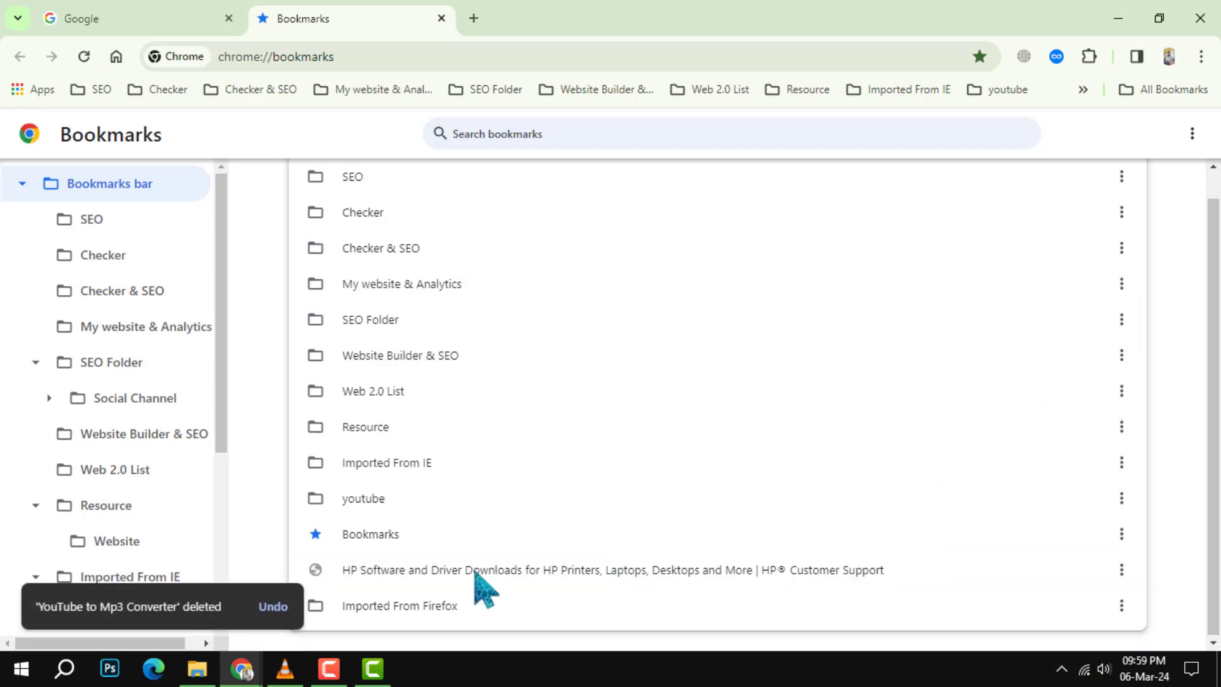
left_click(273, 607)
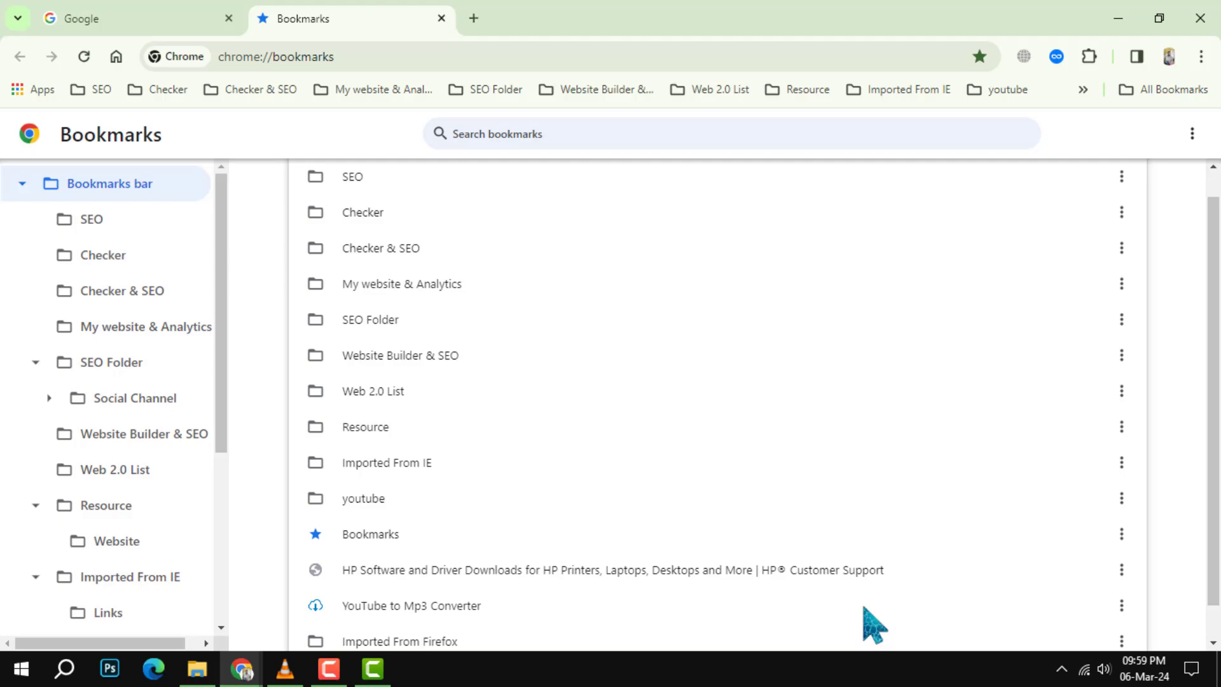